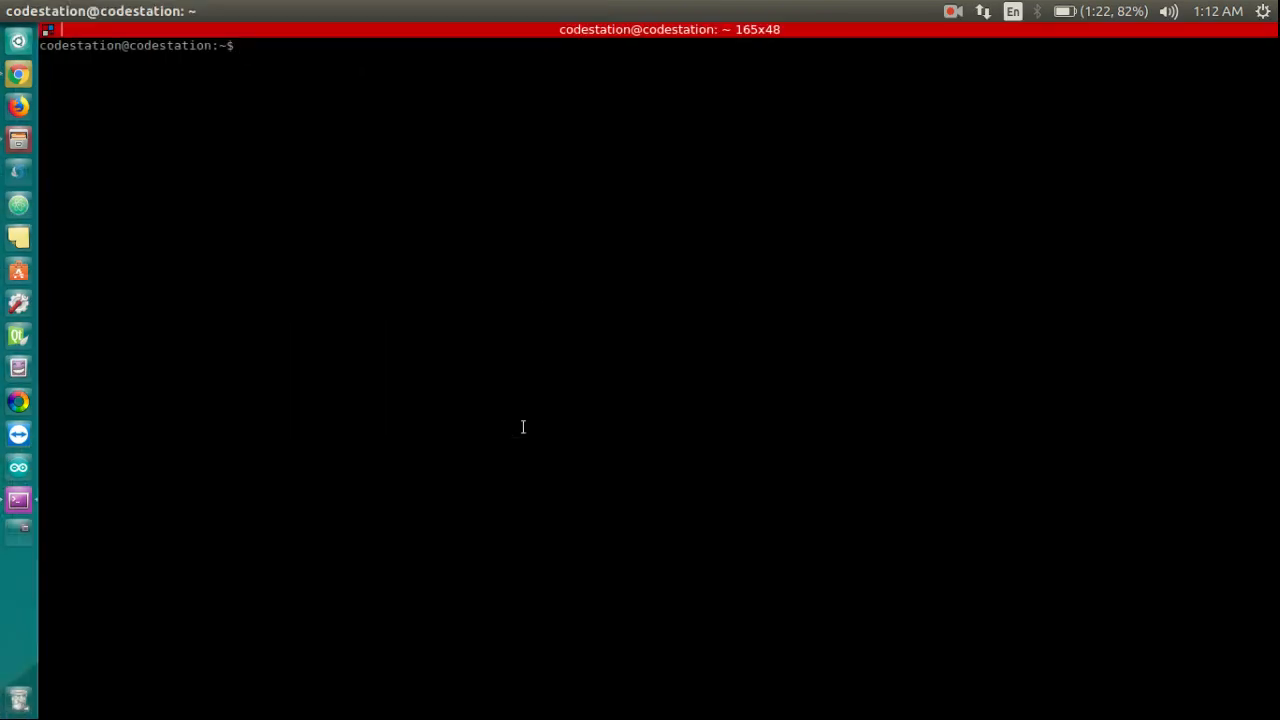
# - Run 'sudo pip install coursera-dl' to install coursera-dl
pyautogui.write('pip u')
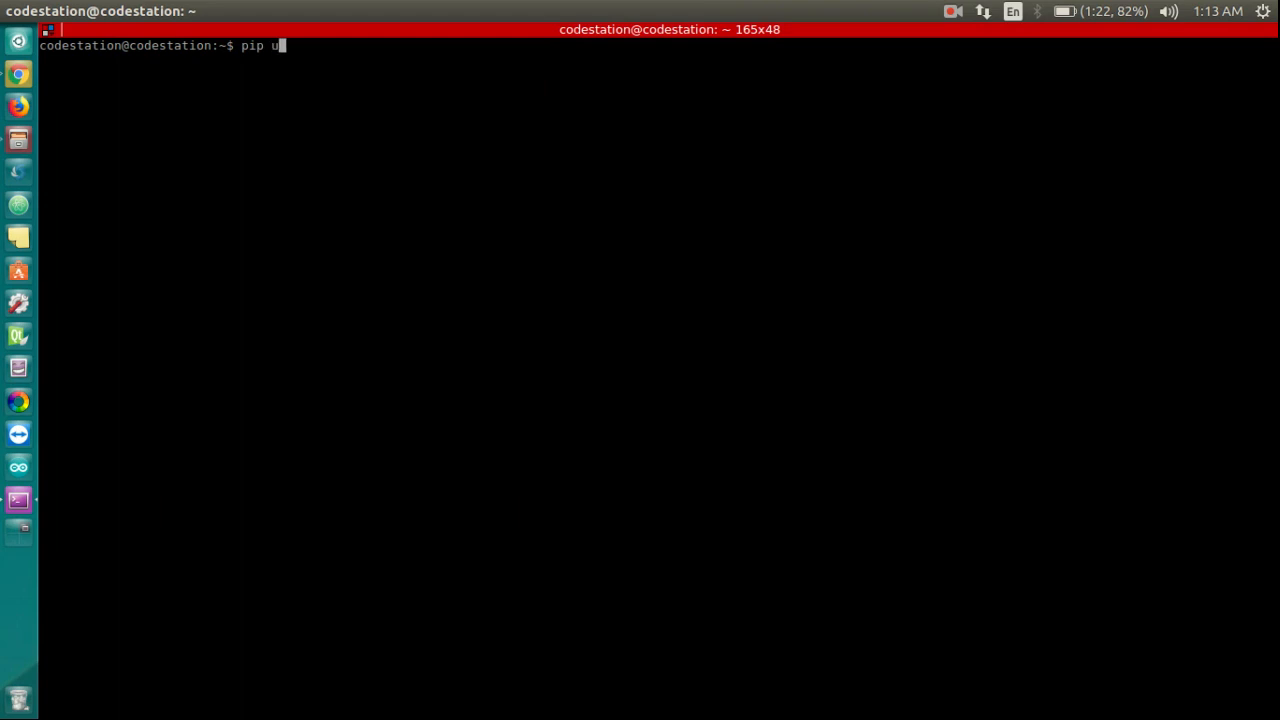
pyautogui.write('nstall coursera-dl')
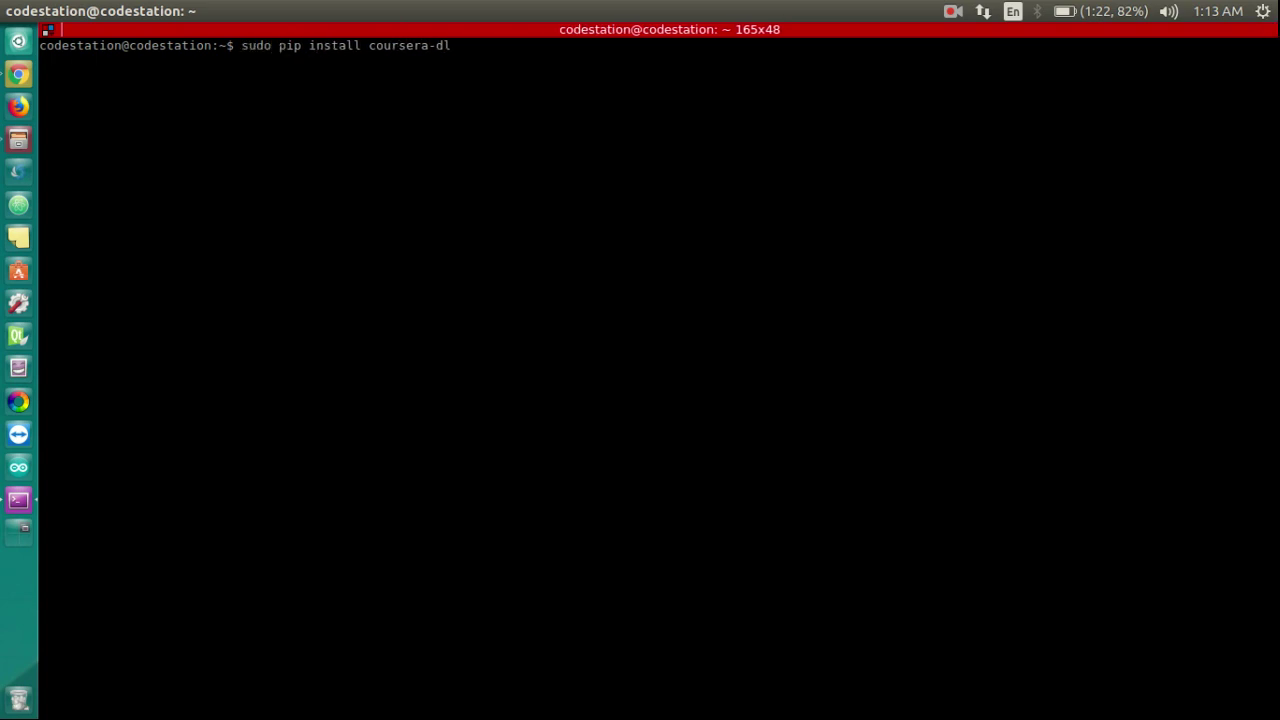
pyautogui.press('Return')
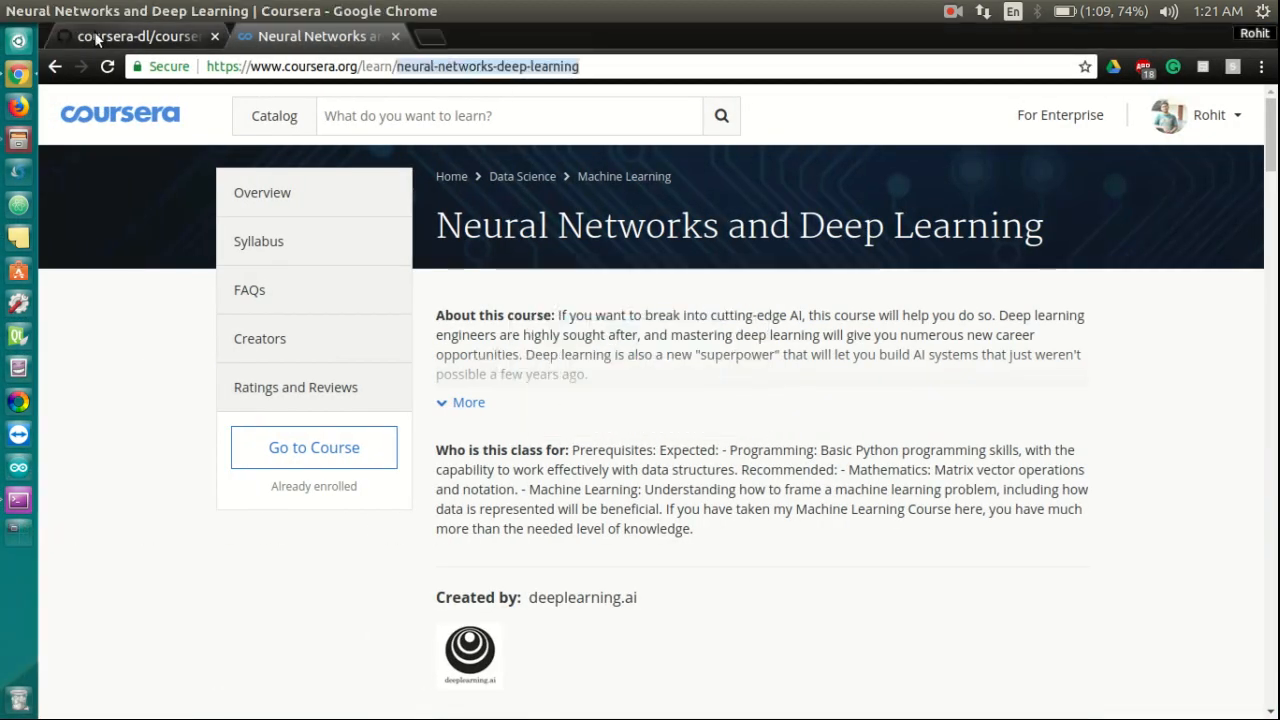
# - Review the README's coursera-dl.conf example options, including --download-quizzes
pyautogui.click(136, 36)
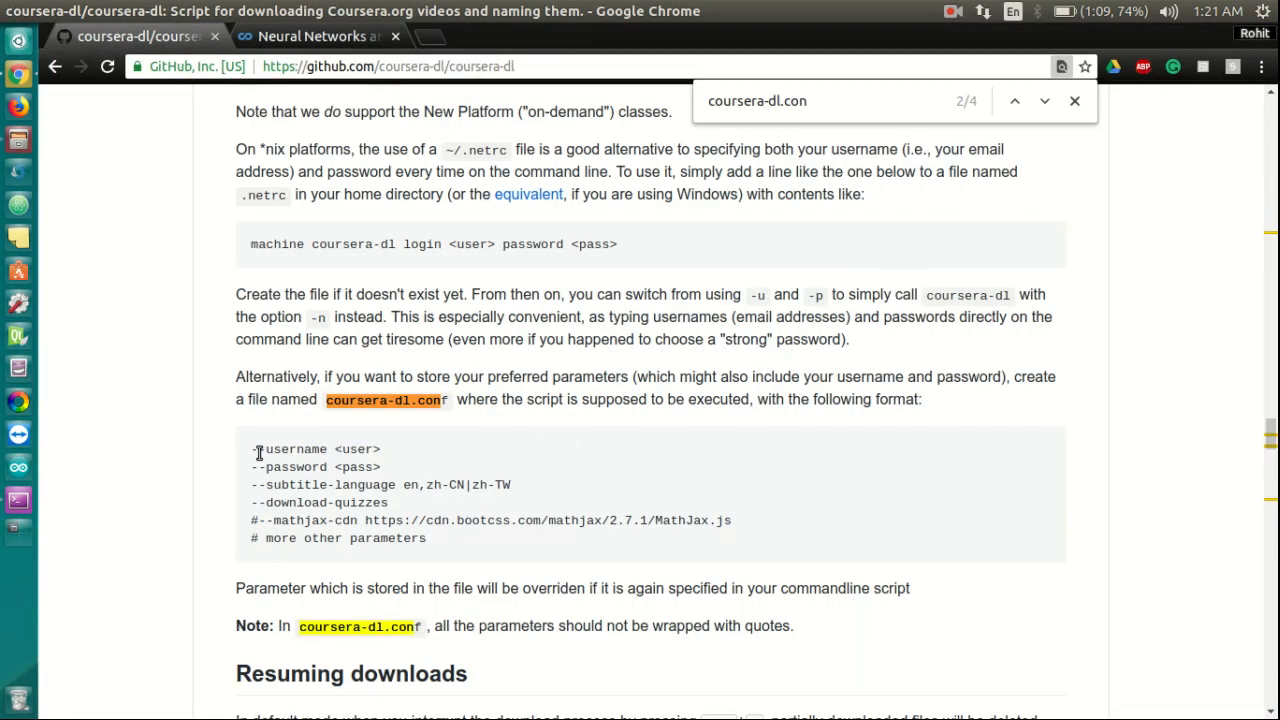
pyautogui.doubleClick(276, 448)
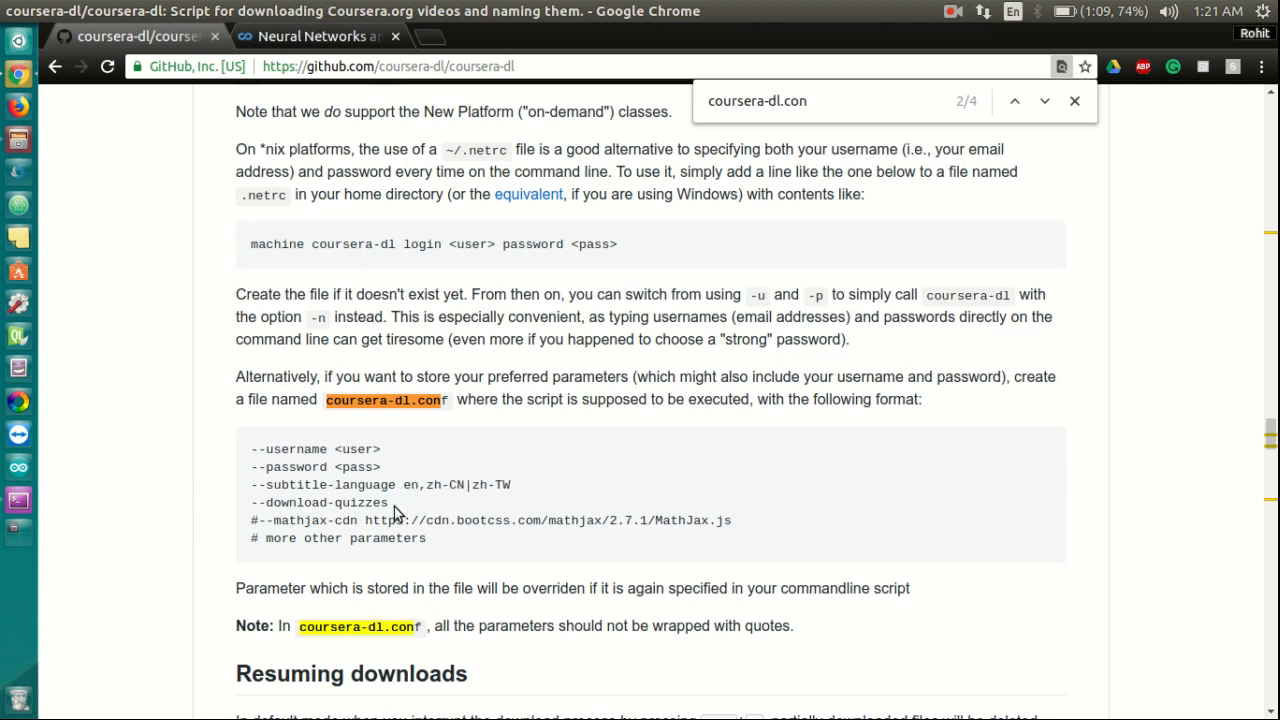
pyautogui.doubleClick(320, 502)
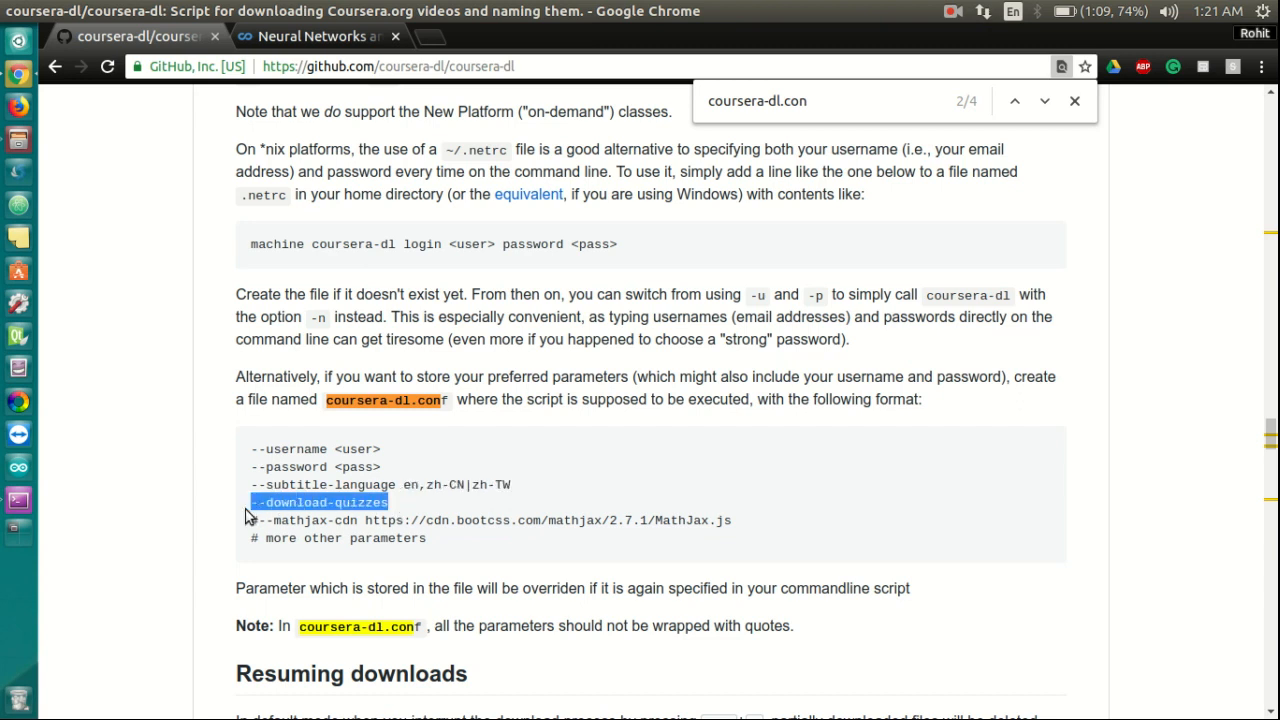
pyautogui.click(396, 512)
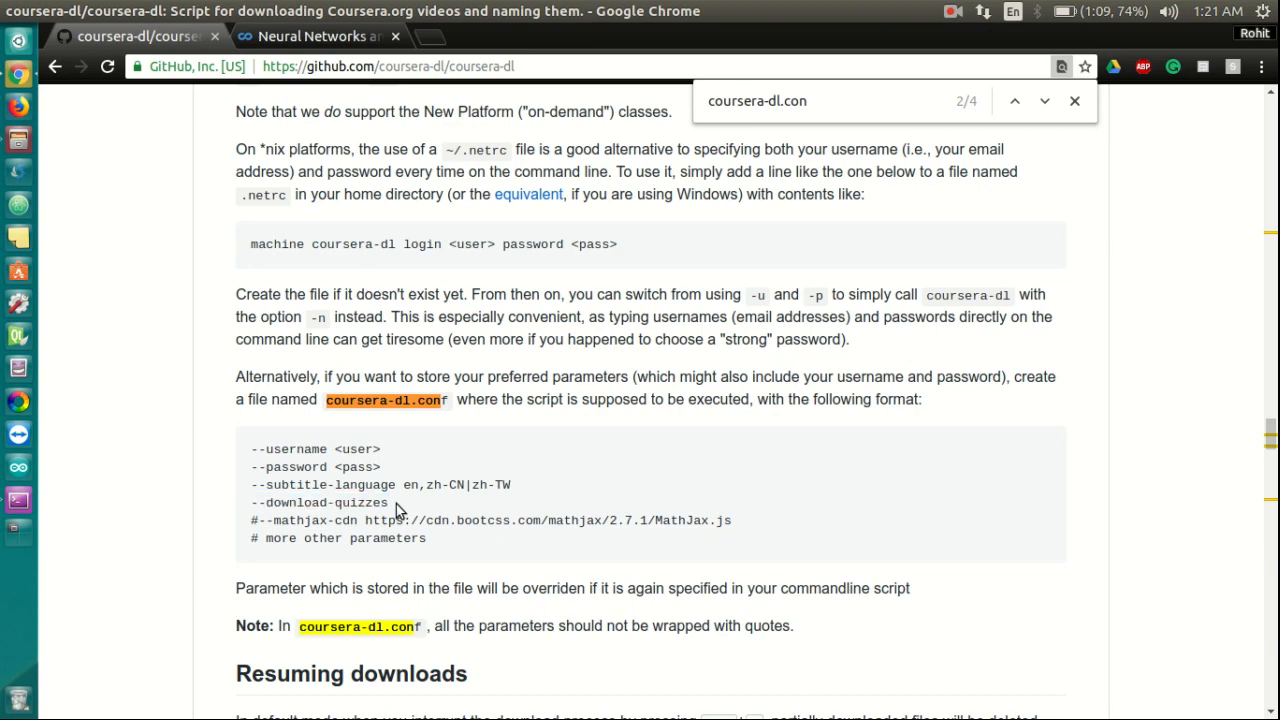
pyautogui.moveTo(446, 544)
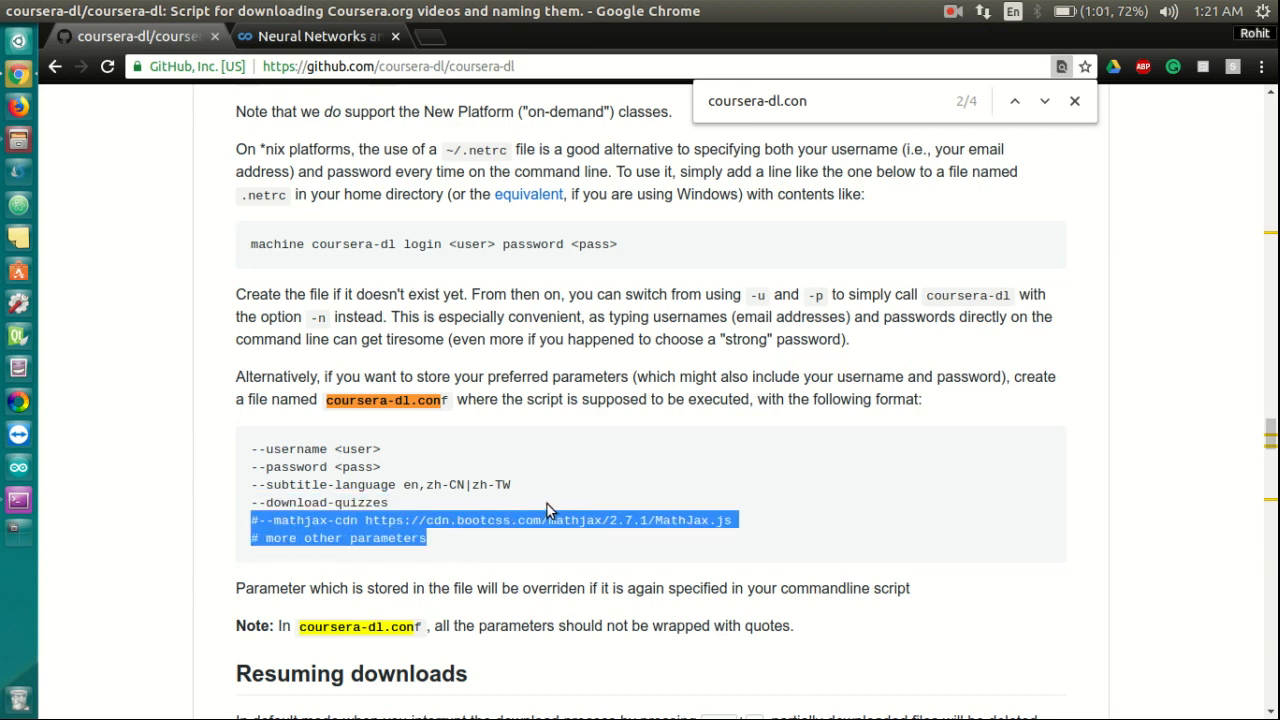
pyautogui.click(548, 510)
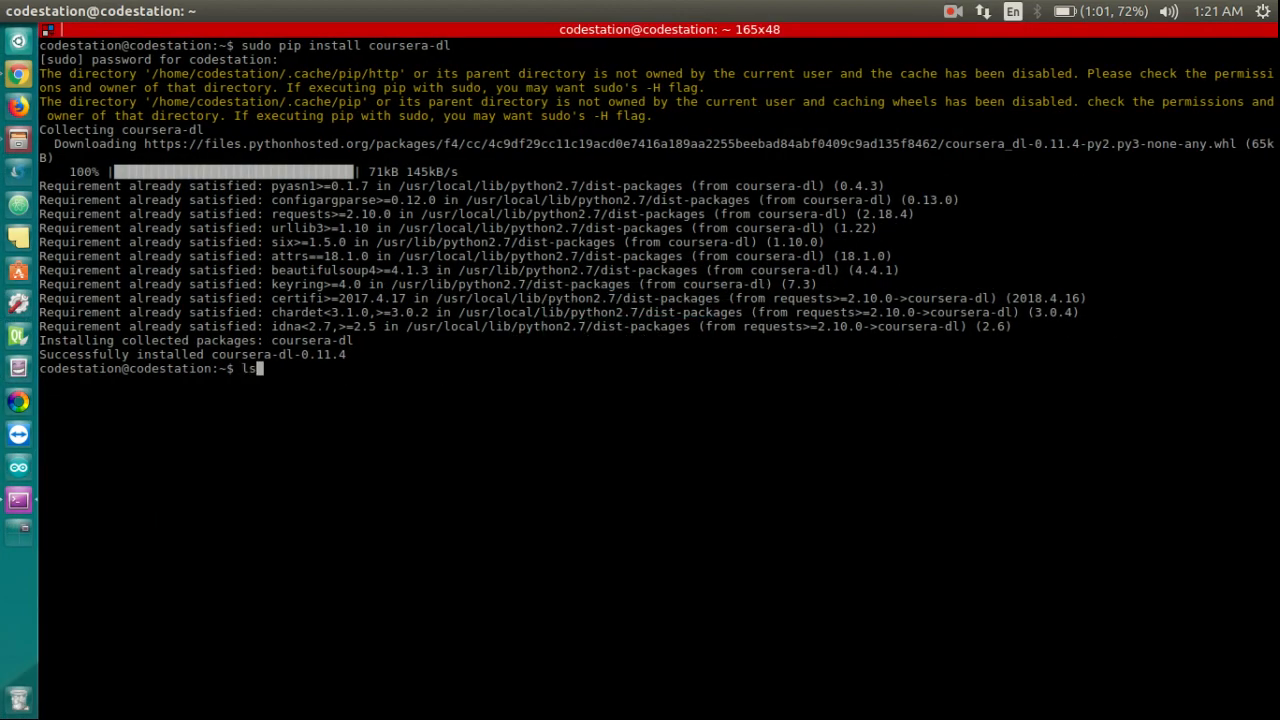
# - Change into the coursera-dl directory containing coursera-dl.conf
pyautogui.write('cd coursera-dl/')
pyautogui.write('ls')
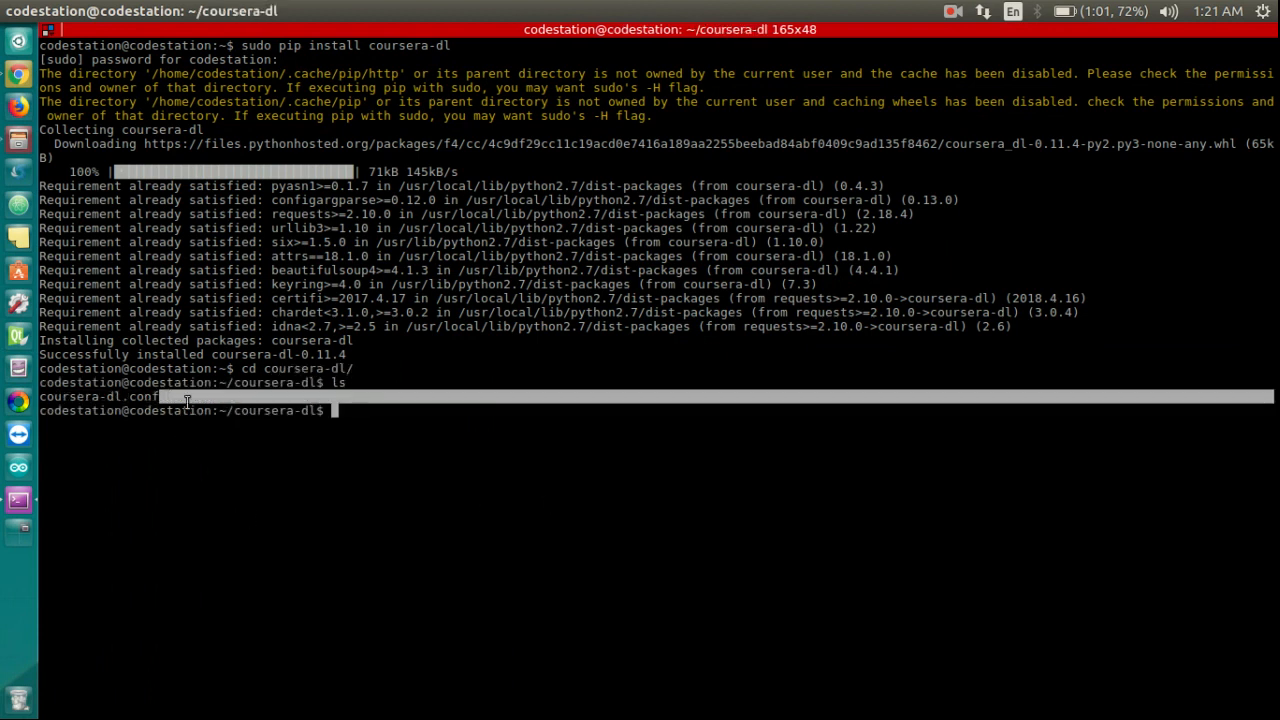
pyautogui.moveTo(376, 452)
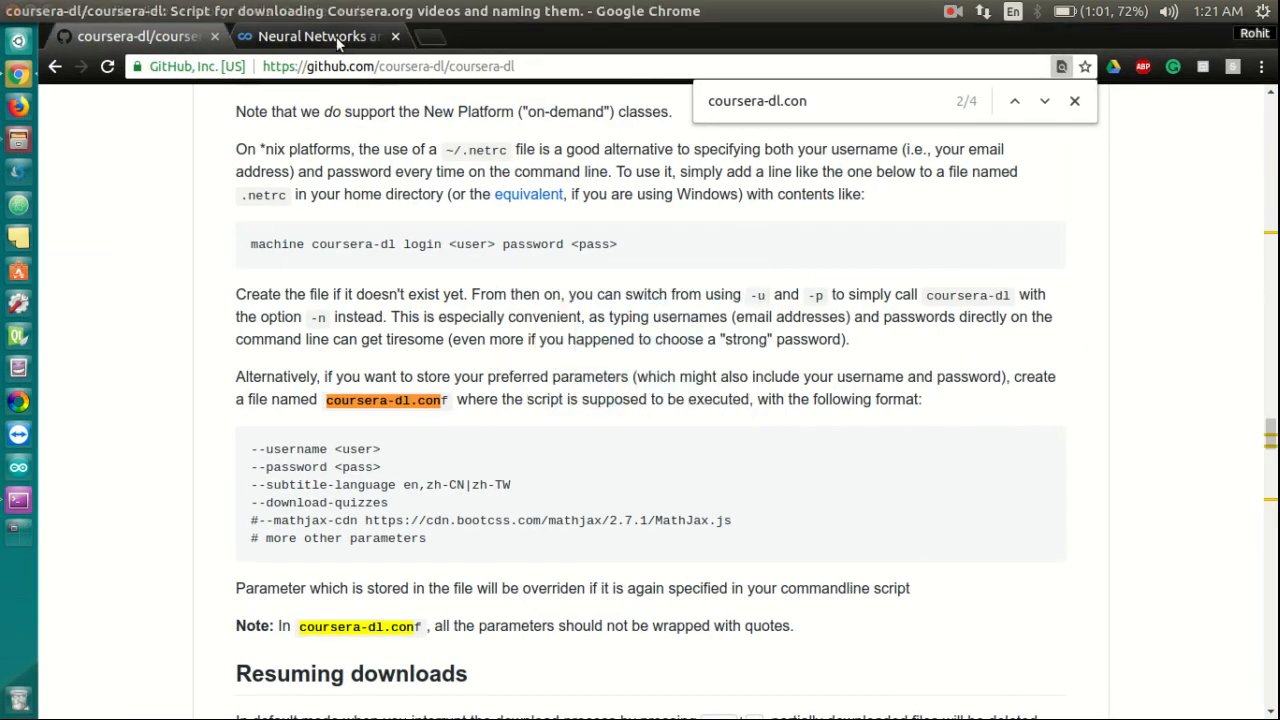
# - Search Coursera for 'deep learning'
pyautogui.click(316, 36)
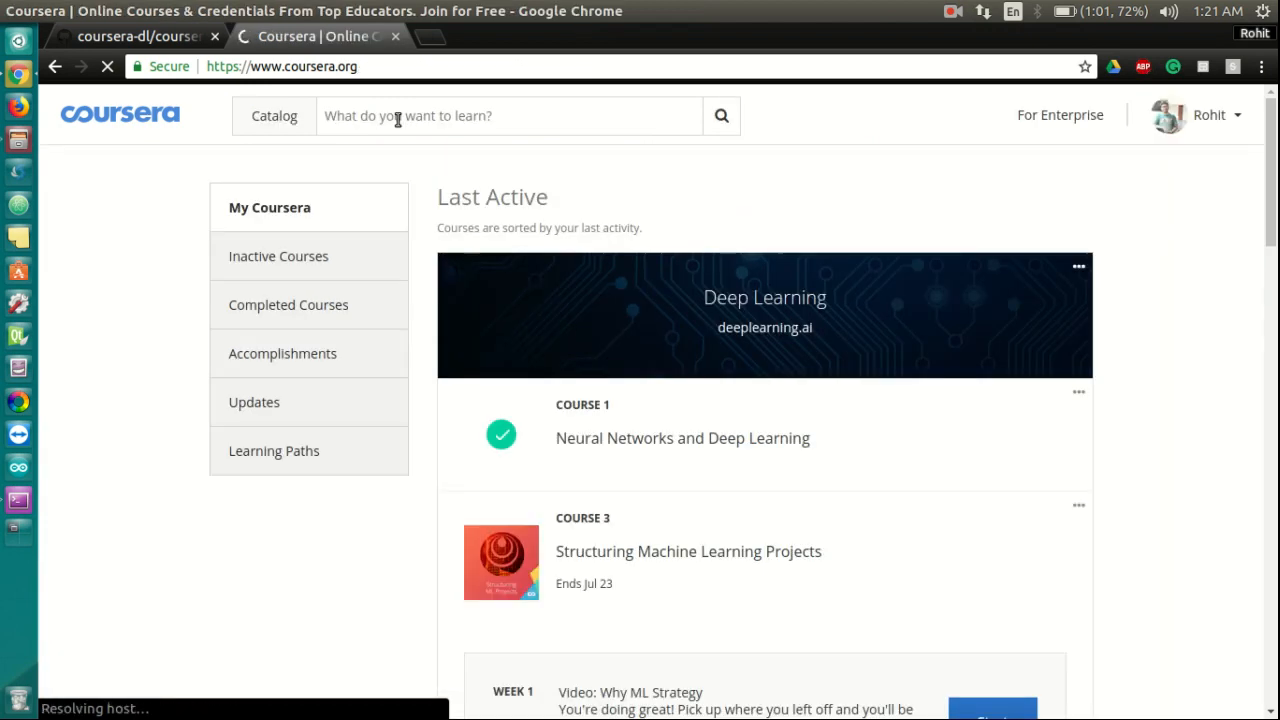
pyautogui.write('deep le')
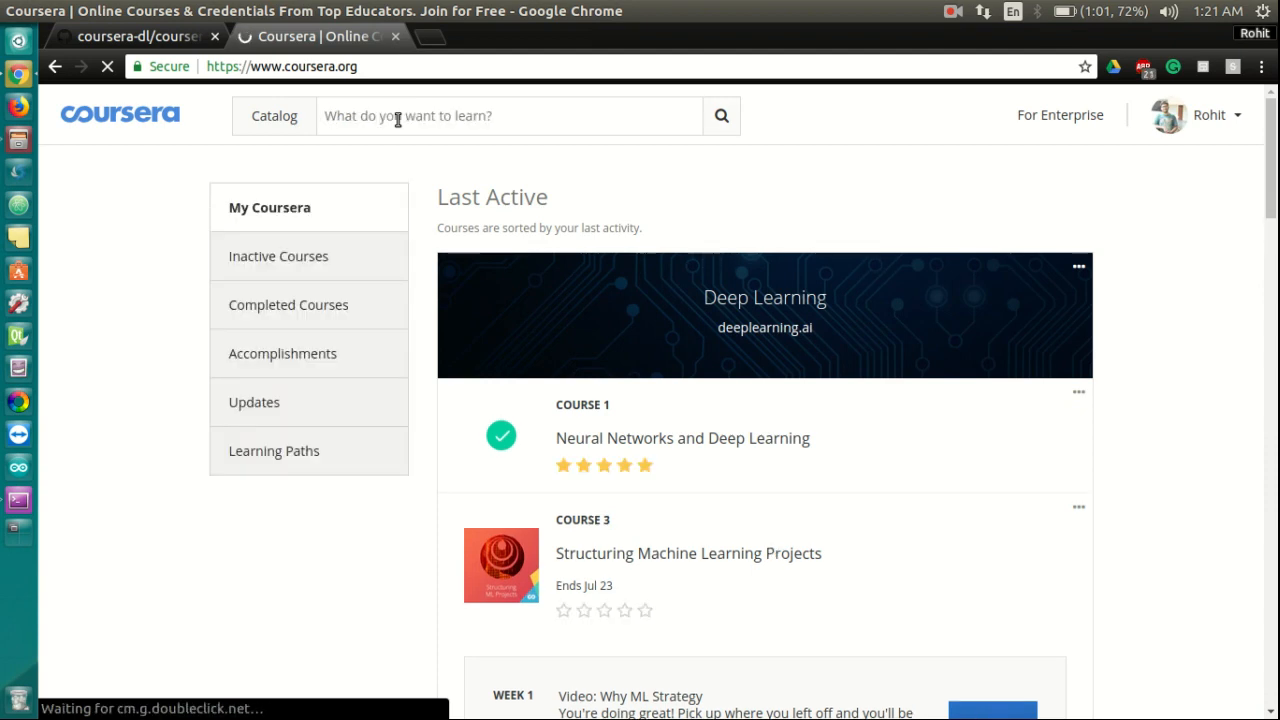
pyautogui.write('deep learning')
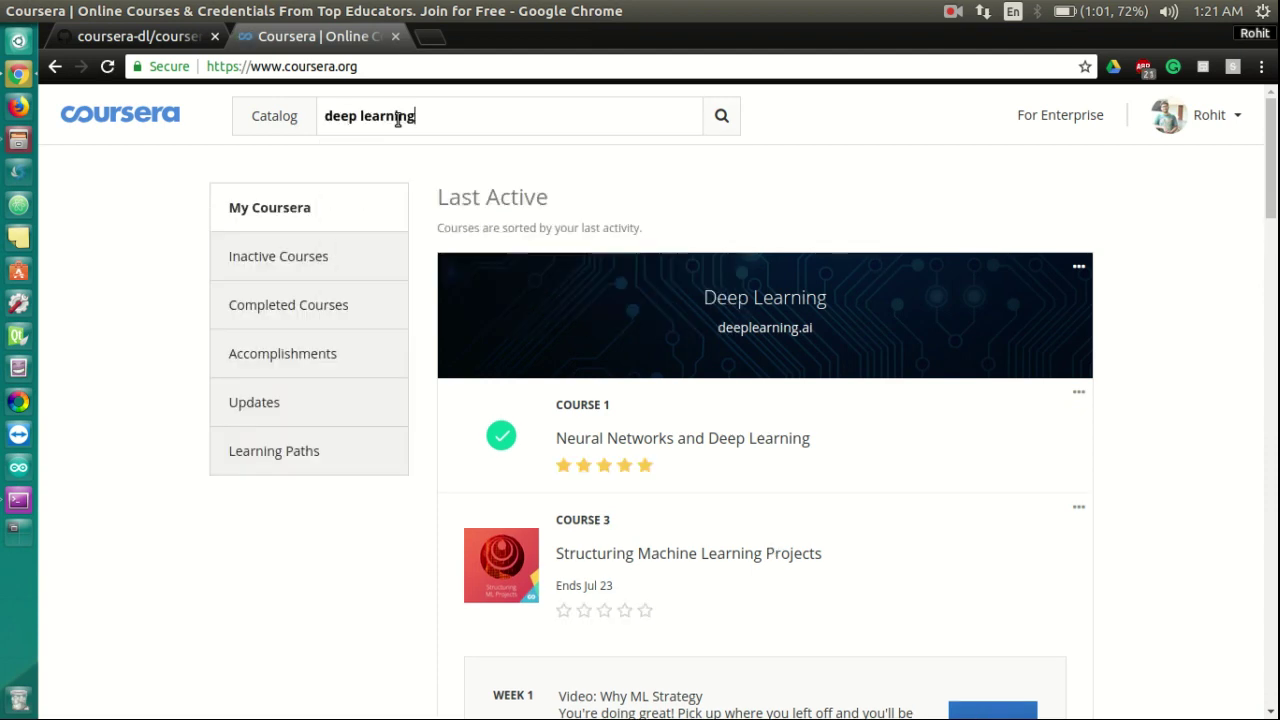
pyautogui.click(720, 114)
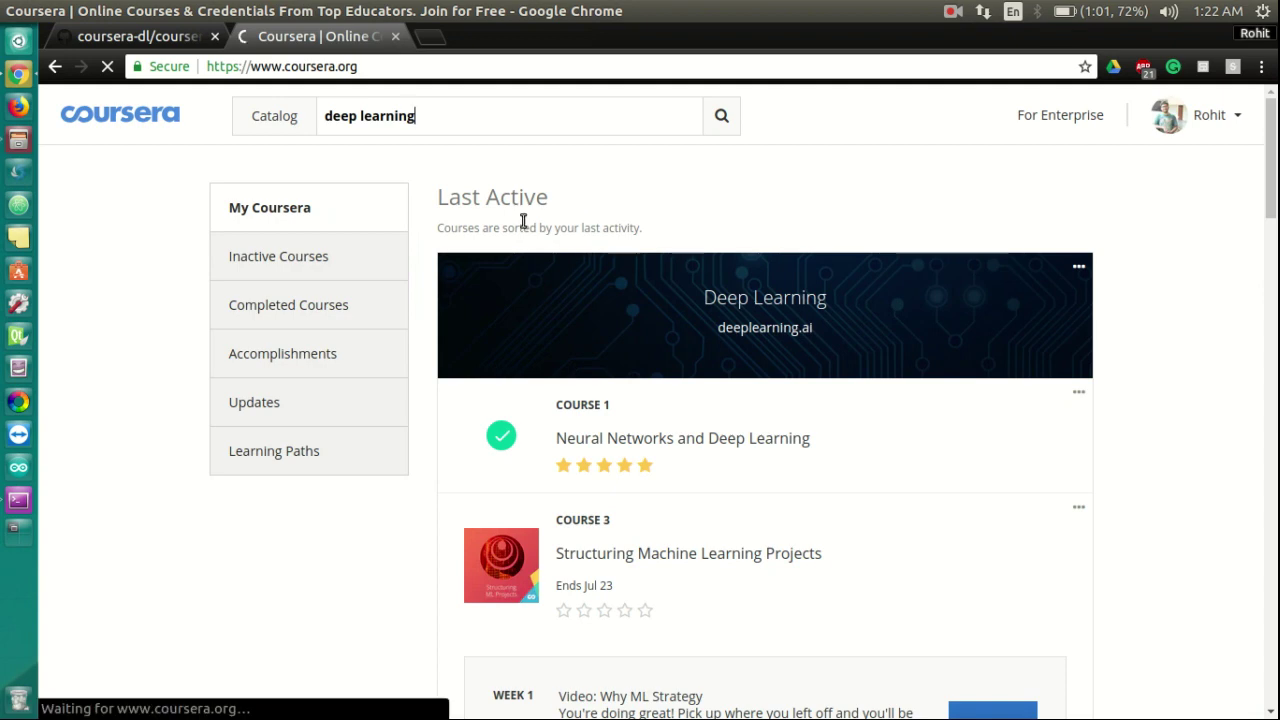
pyautogui.click(720, 114)
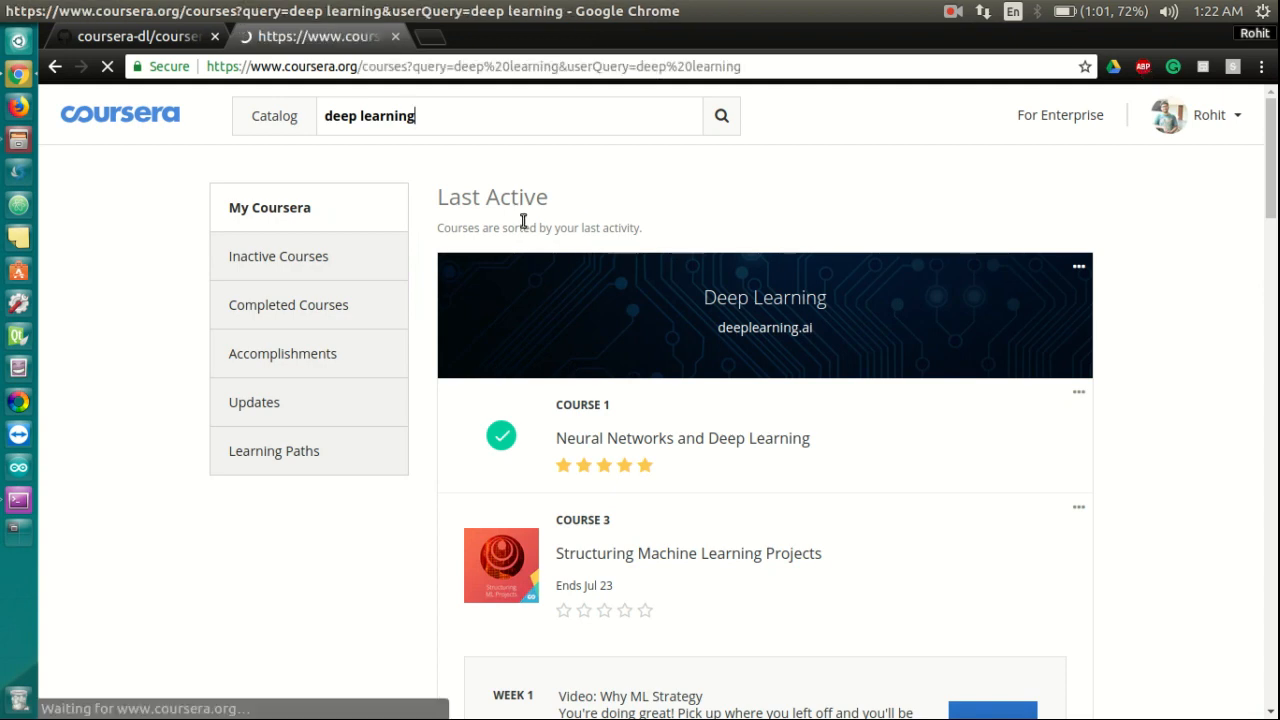
pyautogui.click(720, 114)
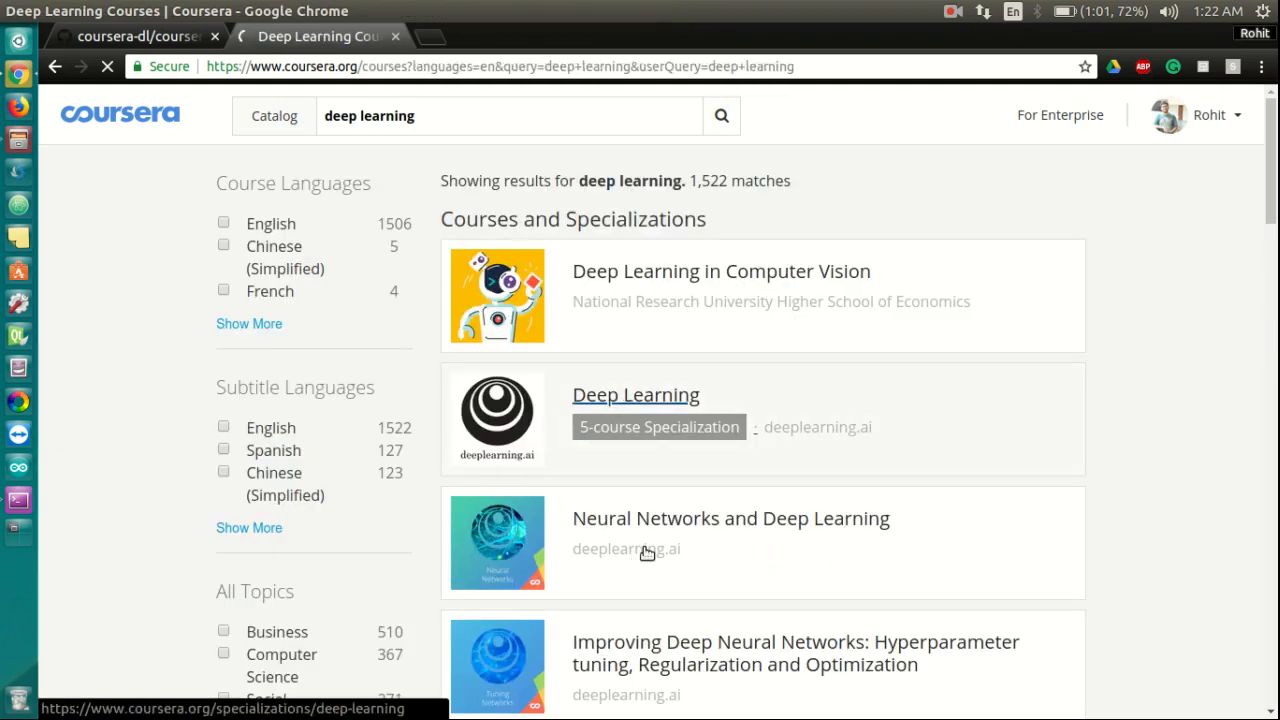
# - Filter to English subtitles and choose Neural Networks and Deep Learning
pyautogui.click(224, 428)
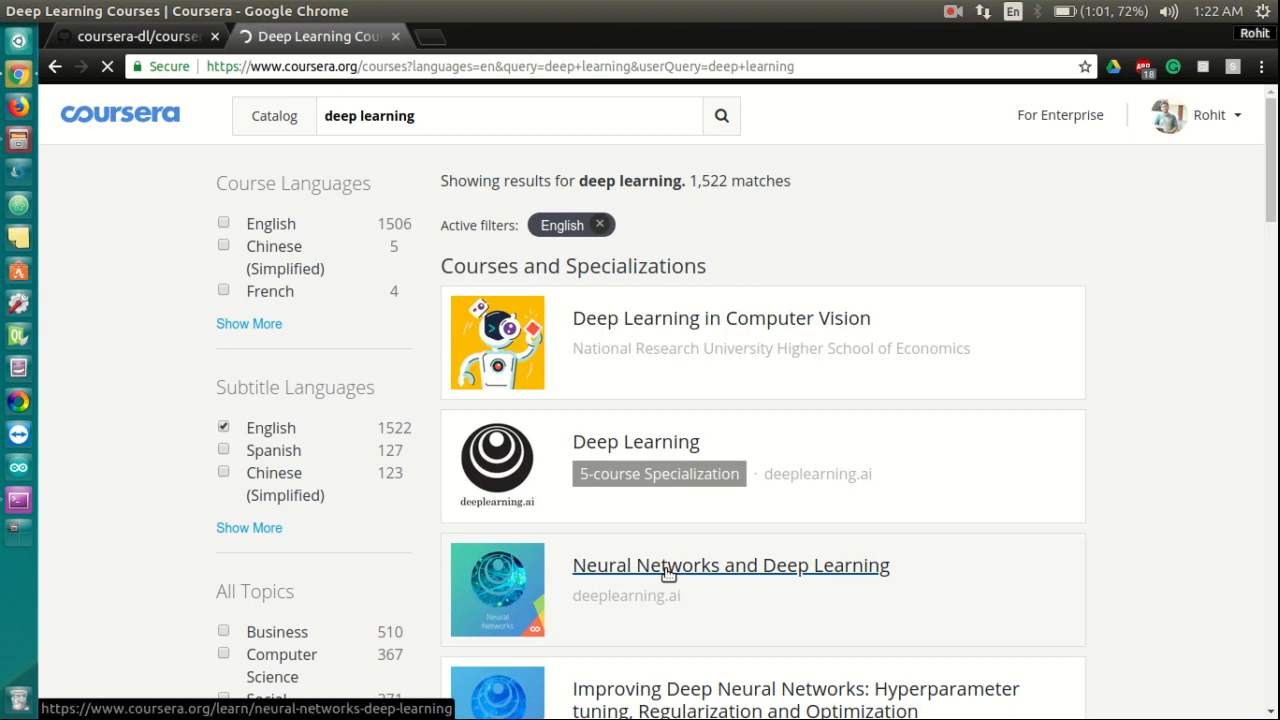
pyautogui.click(730, 564)
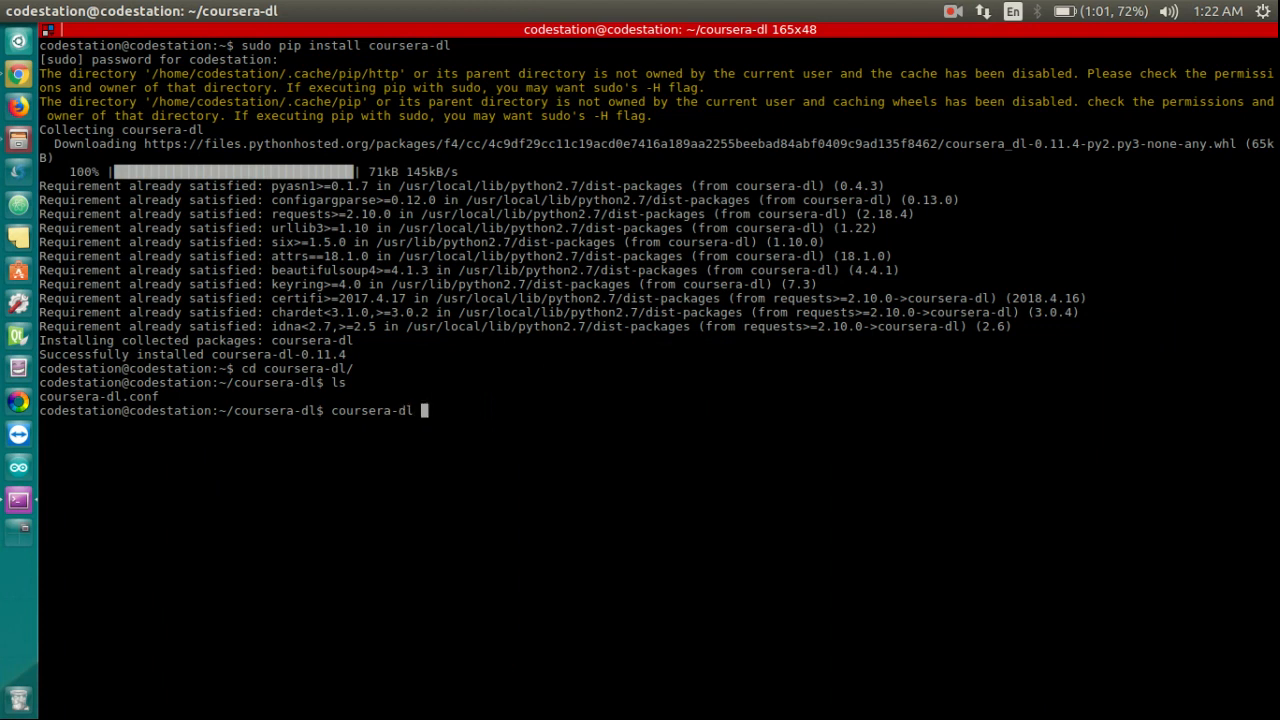
# - Run 'coursera-dl neural-networks-deep-learning' and follow its module and lecture download output
pyautogui.write('neural-networks-deep-learning')
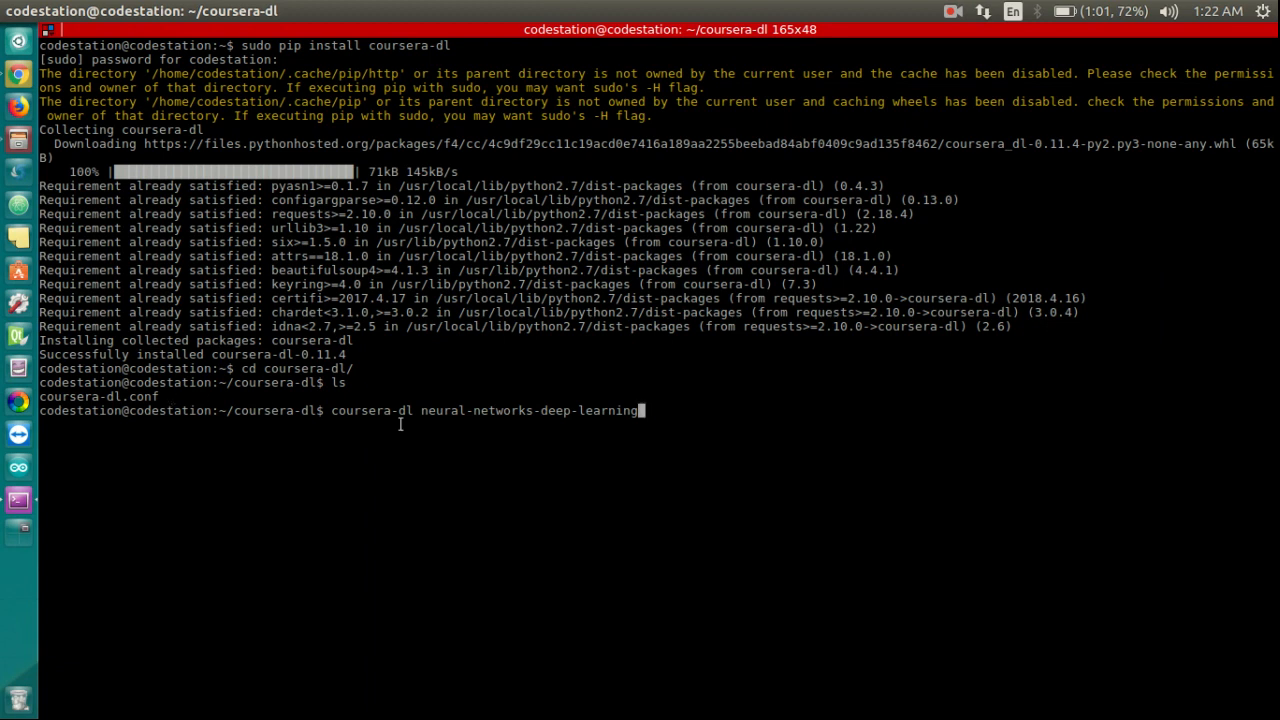
pyautogui.press('Return')
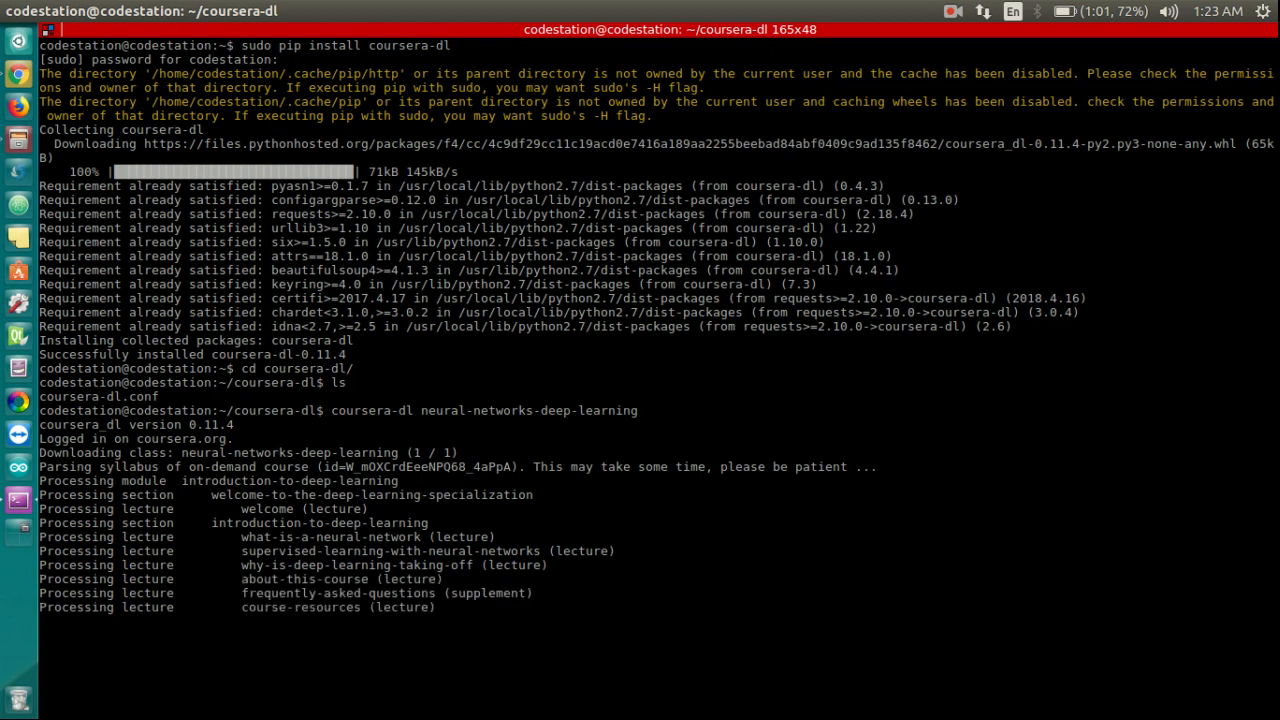
pyautogui.scroll(-3)
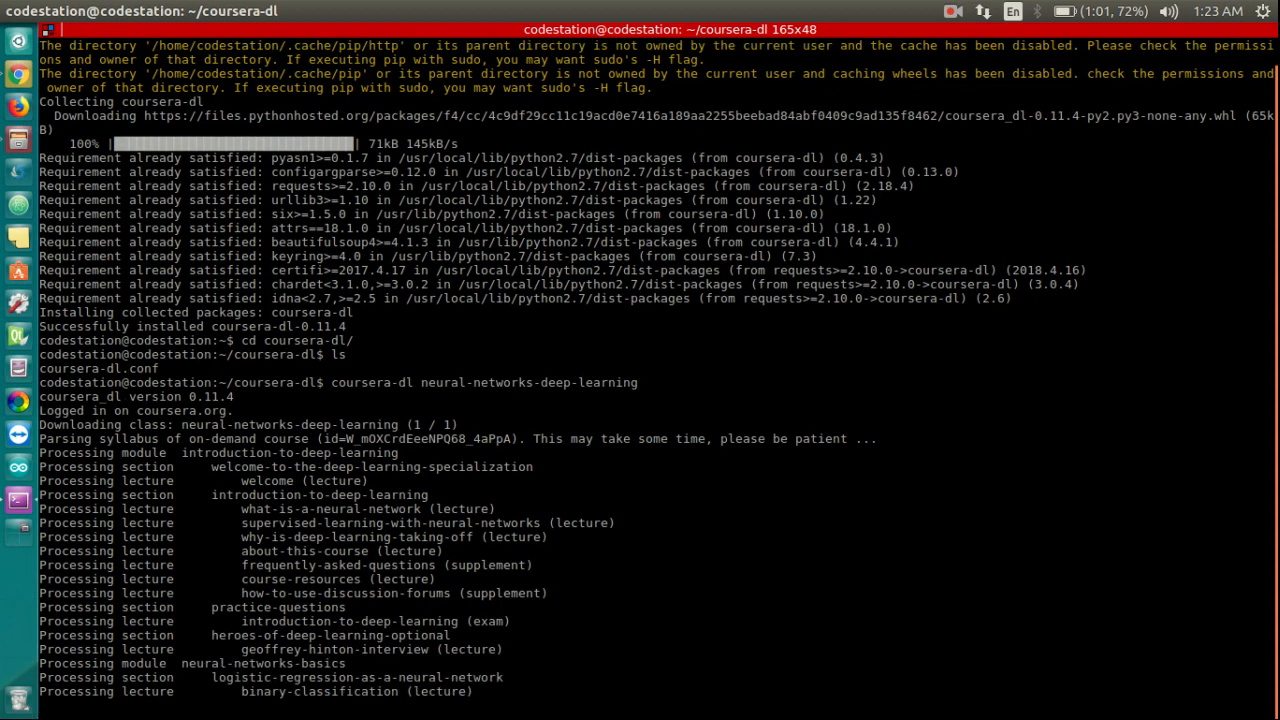
pyautogui.scroll(-3)
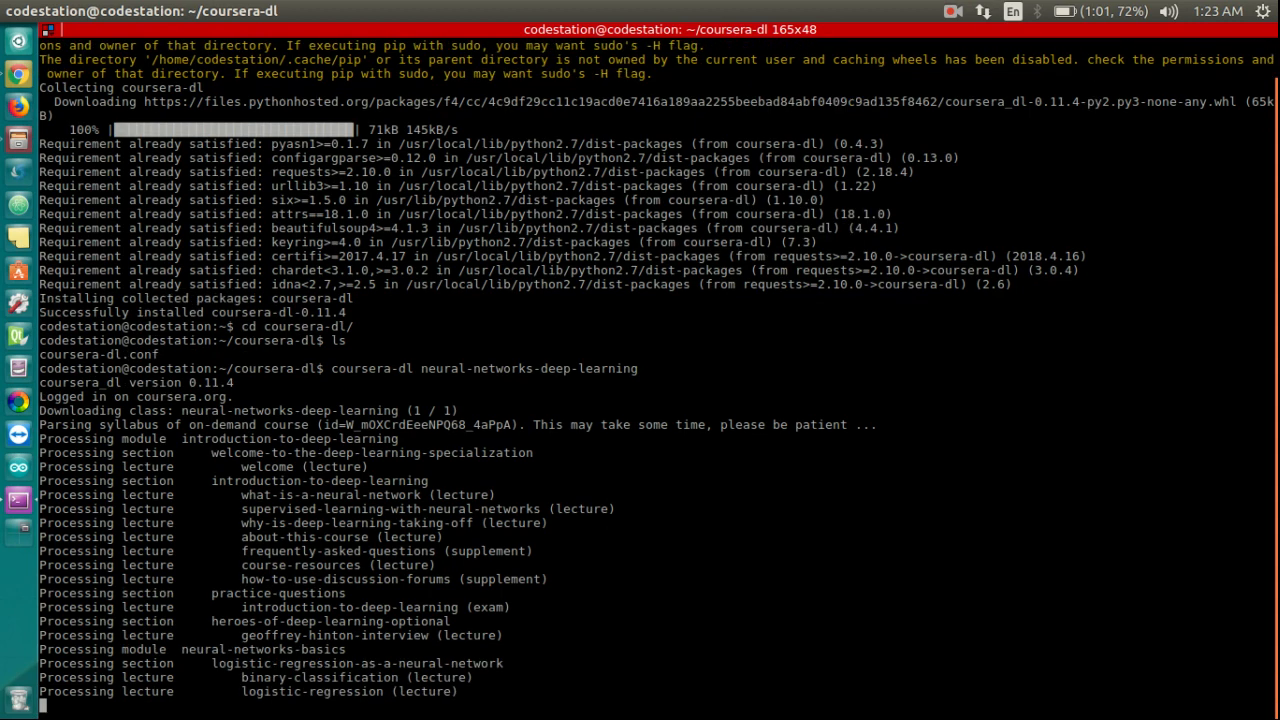
pyautogui.scroll(-3)
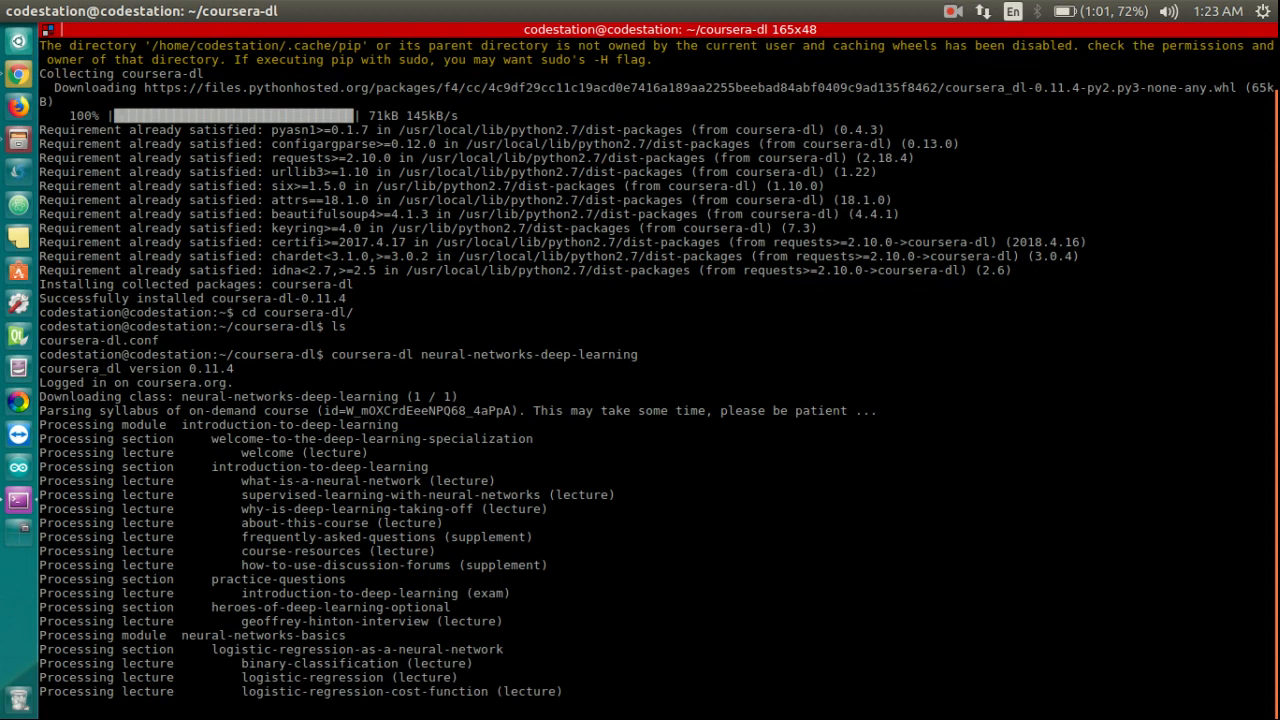
pyautogui.scroll(-3)
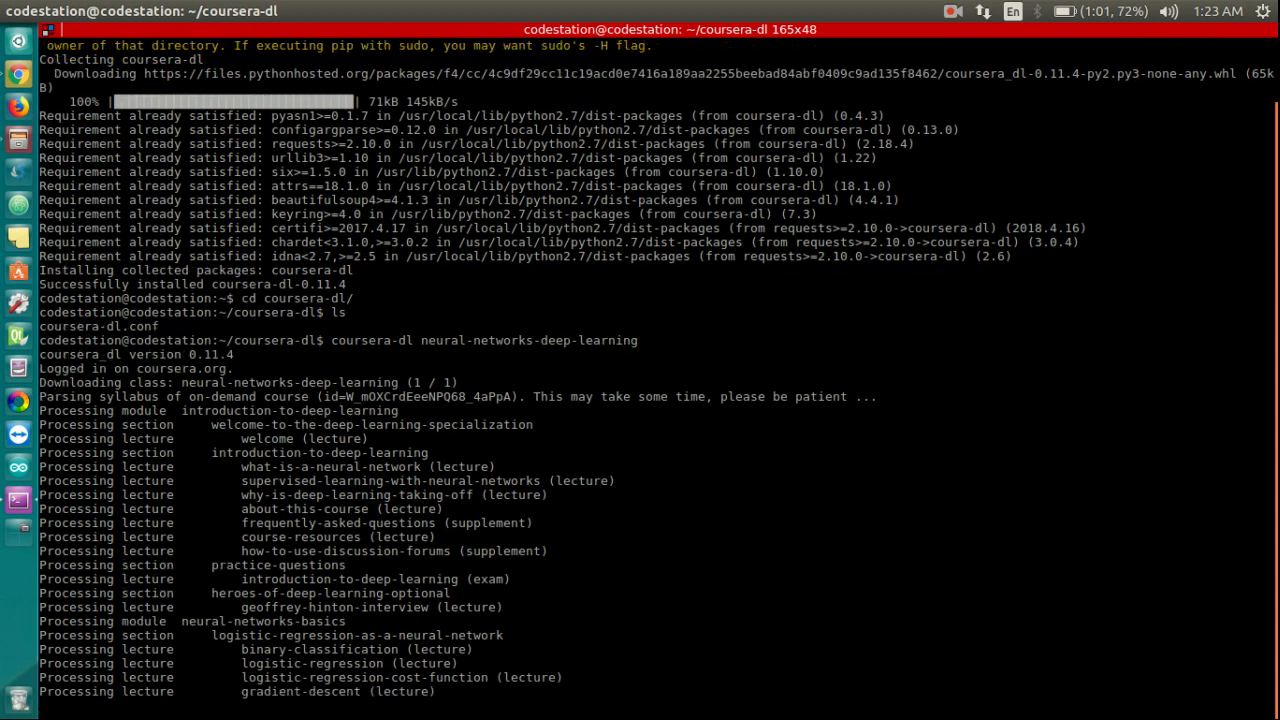
pyautogui.scroll(-3)
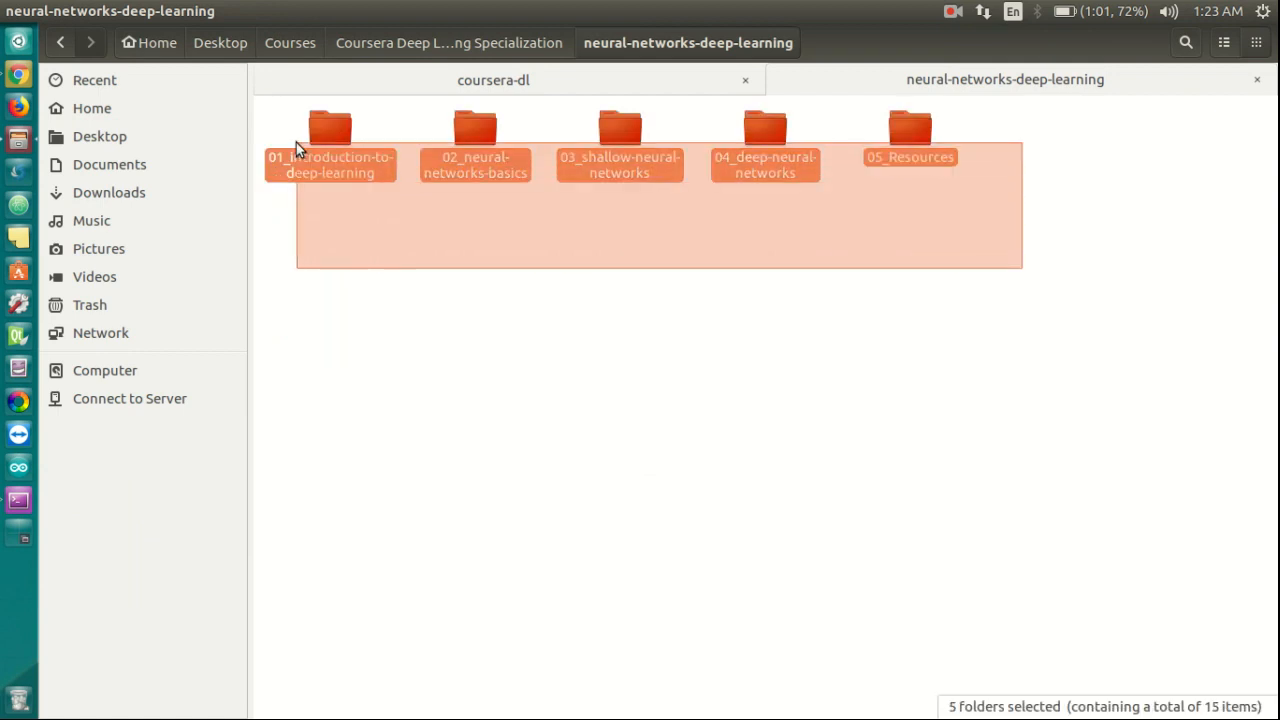
# - Open the 01_introduction-to-deep-learning module folder showing its three section folders
pyautogui.click(330, 150)
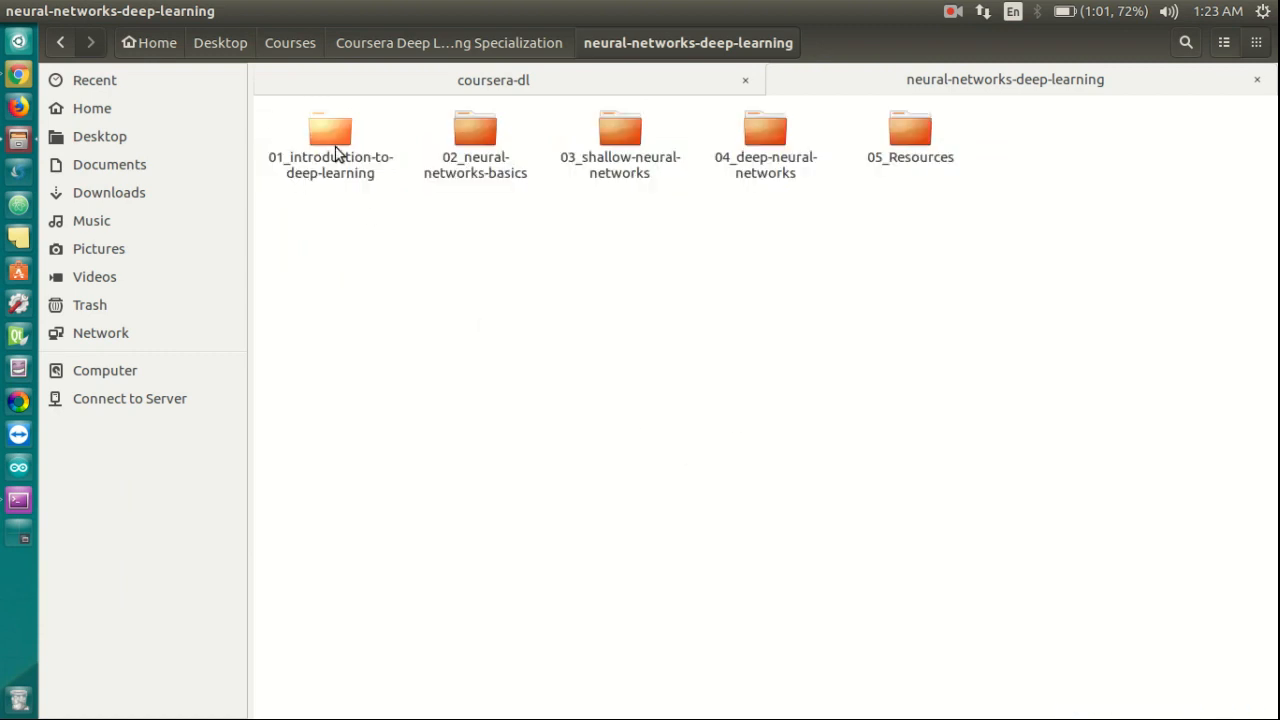
pyautogui.doubleClick(330, 140)
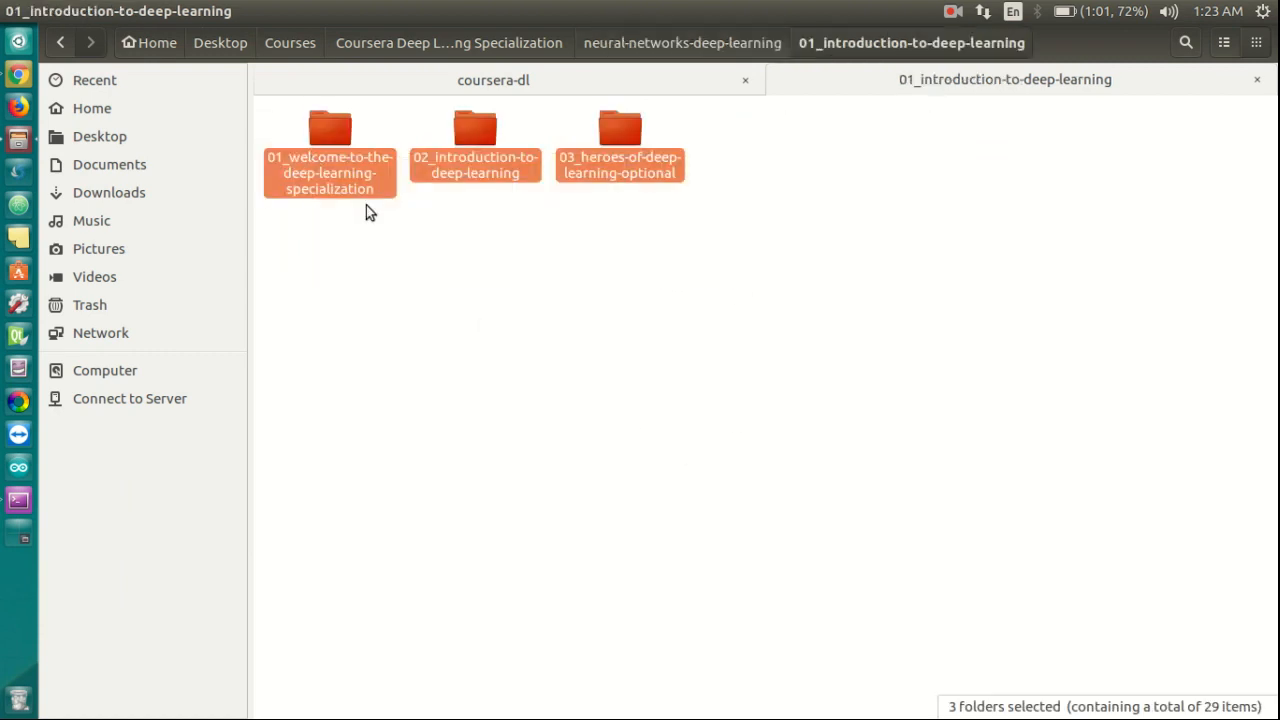